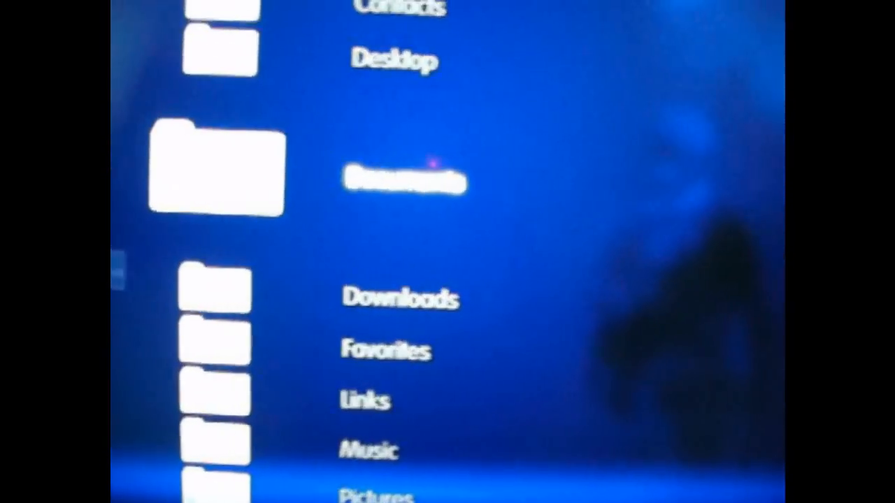
pyautogui.scroll(-3)
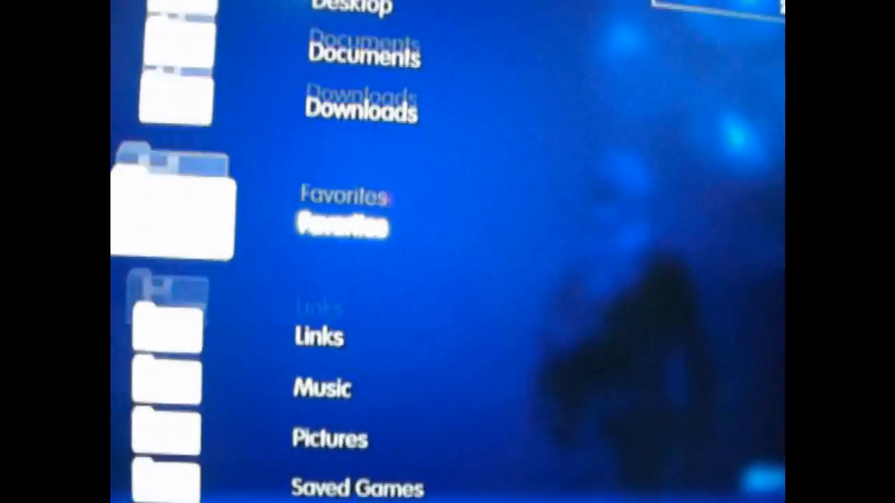
pyautogui.scroll(-3)
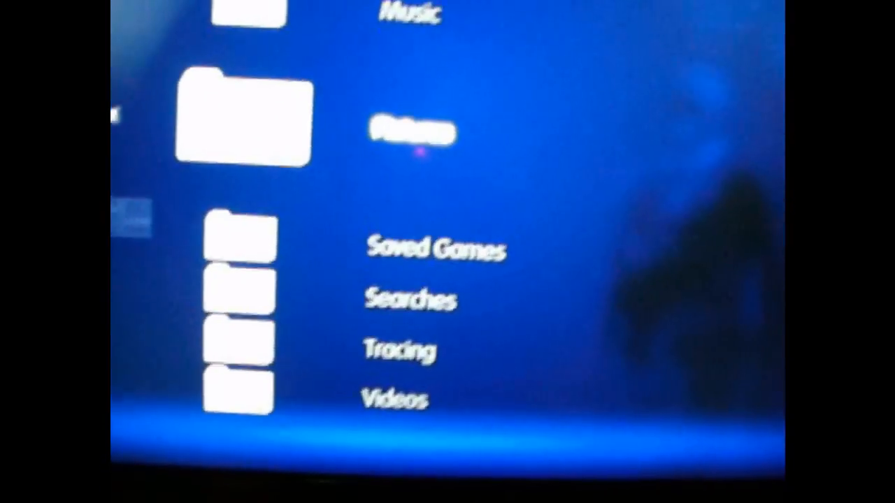